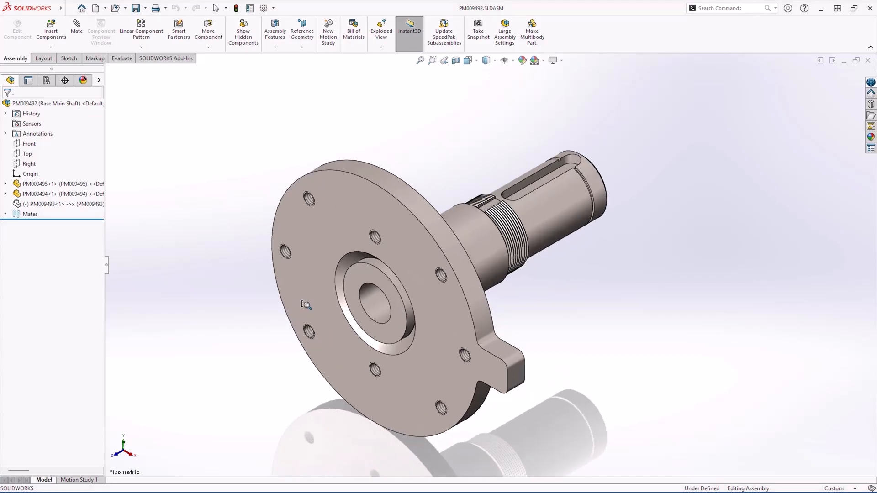
Step: Convert the flanged shaft assembly into a new part with the 2-up Part template, holding two solid bodies
scroll(up, 3)
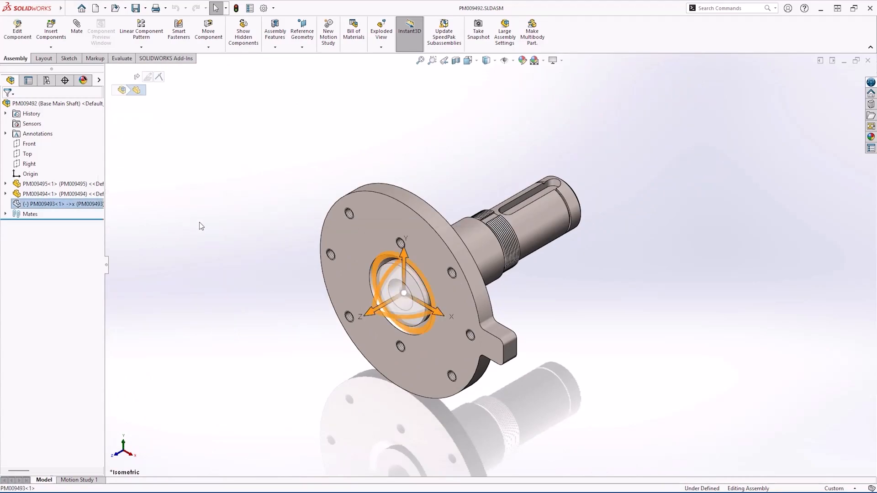
click(201, 225)
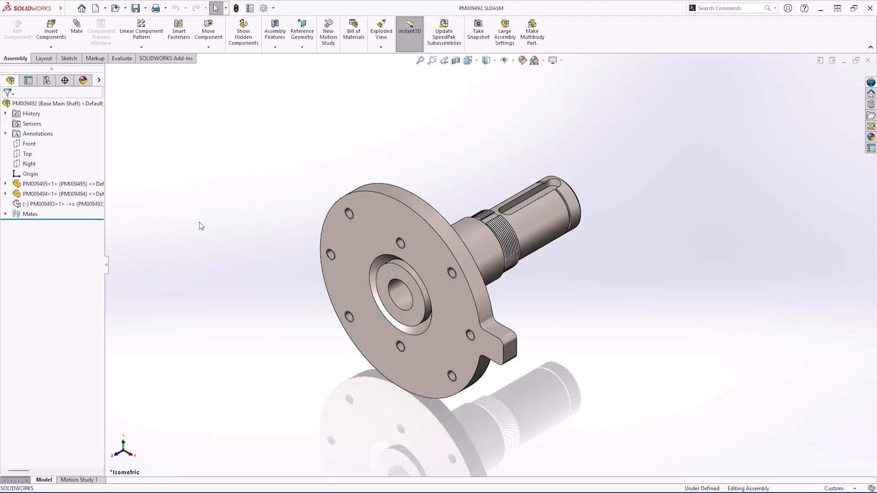
click(531, 32)
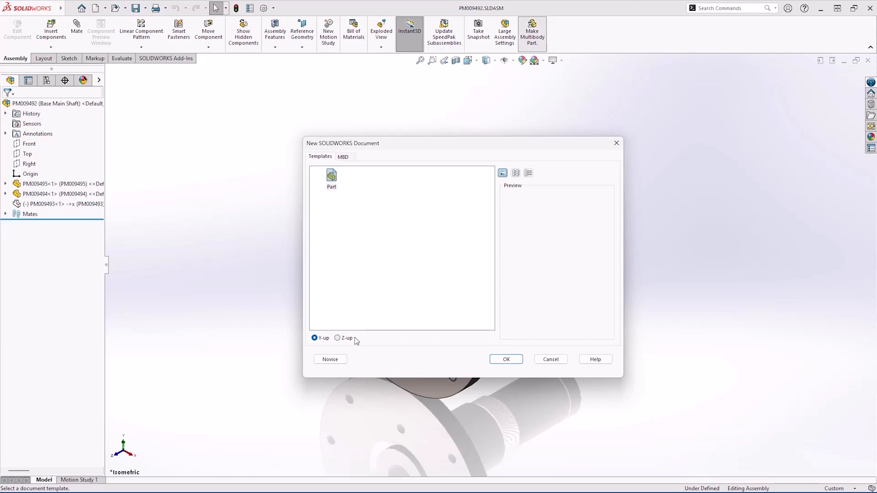
click(337, 338)
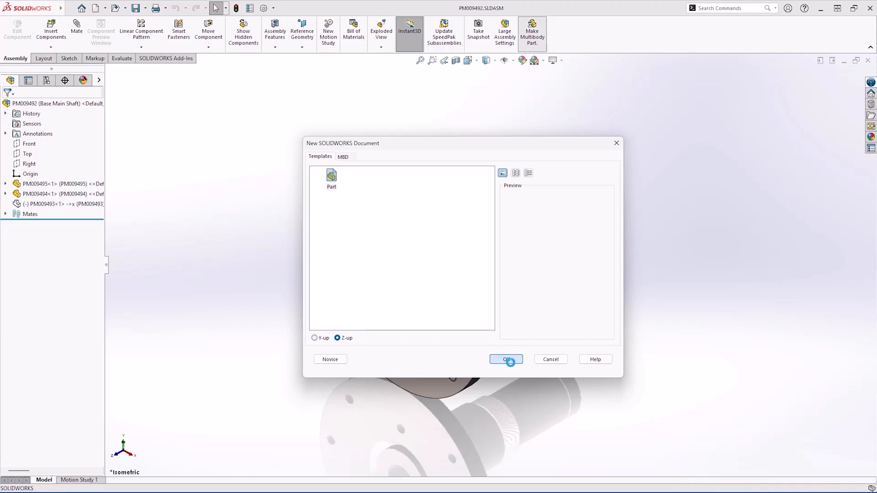
click(505, 359)
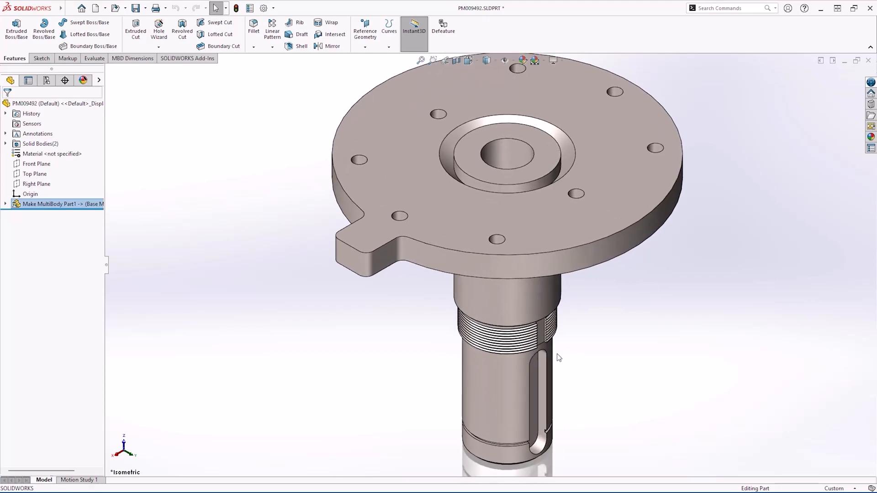
mouse_move(652, 392)
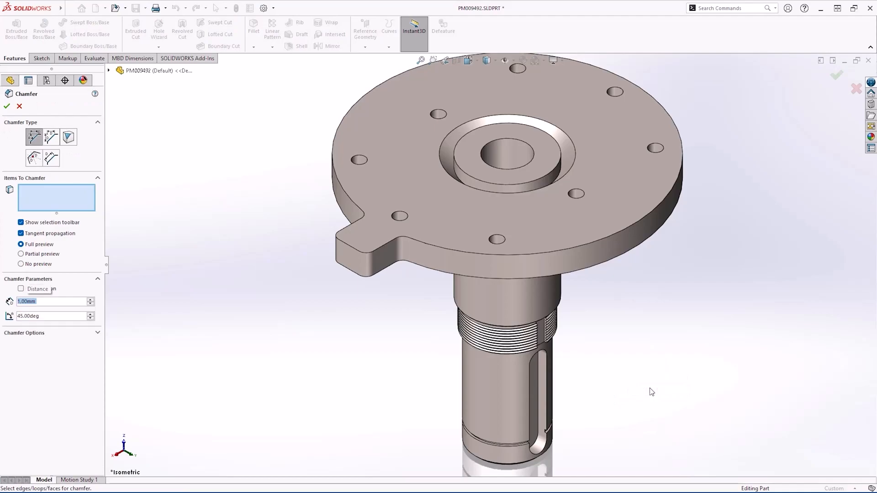
Step: Chamfer all hole edges on the flange's top face 1 mm × 45° using the internal-loops selection
click(494, 240)
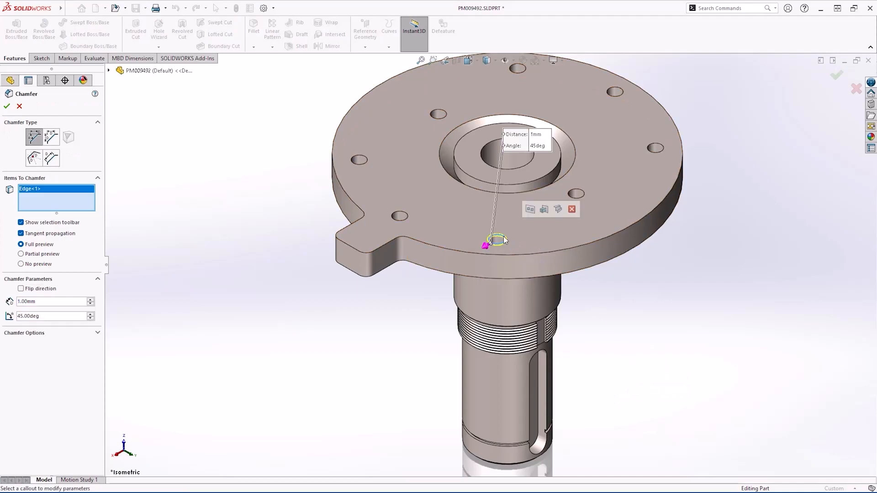
mouse_move(543, 209)
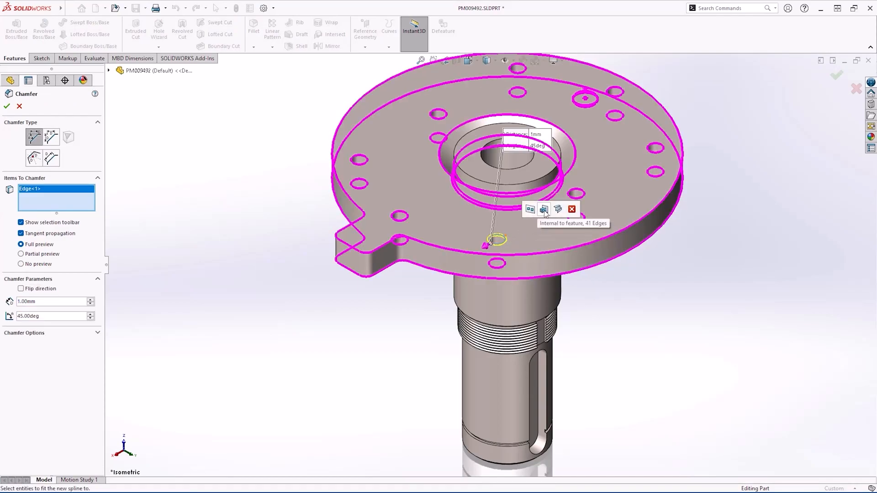
click(530, 209)
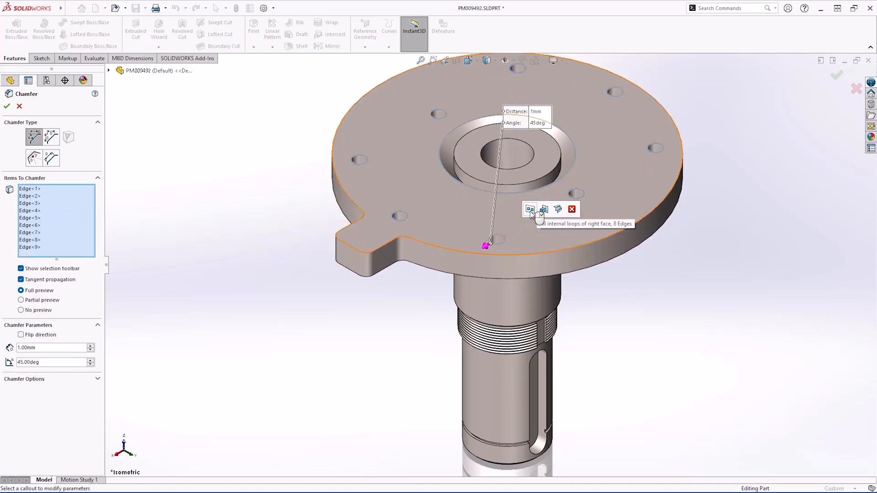
click(6, 106)
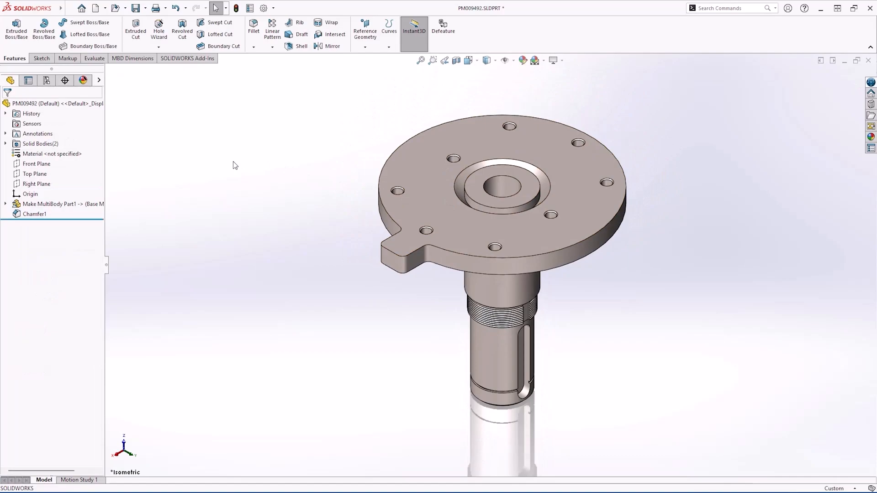
Step: Add a Groove Bead weld around the central boss via the shortcut bar search 'groo'
text(groo)
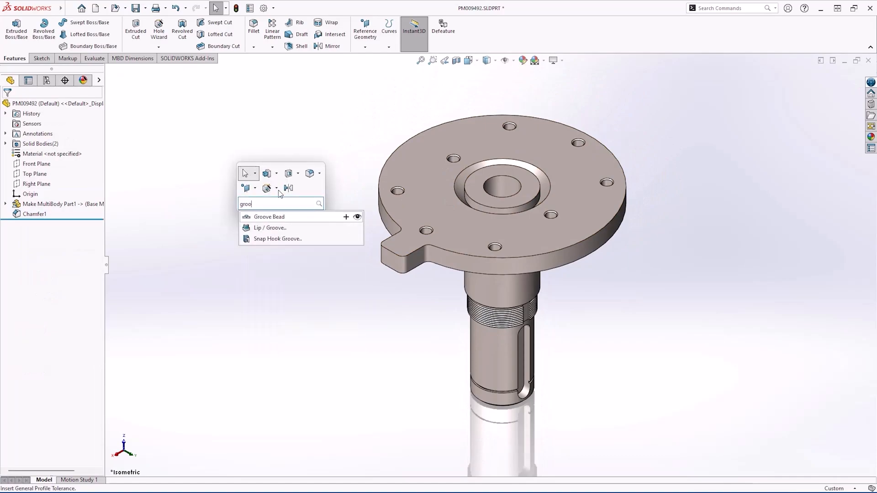
click(268, 217)
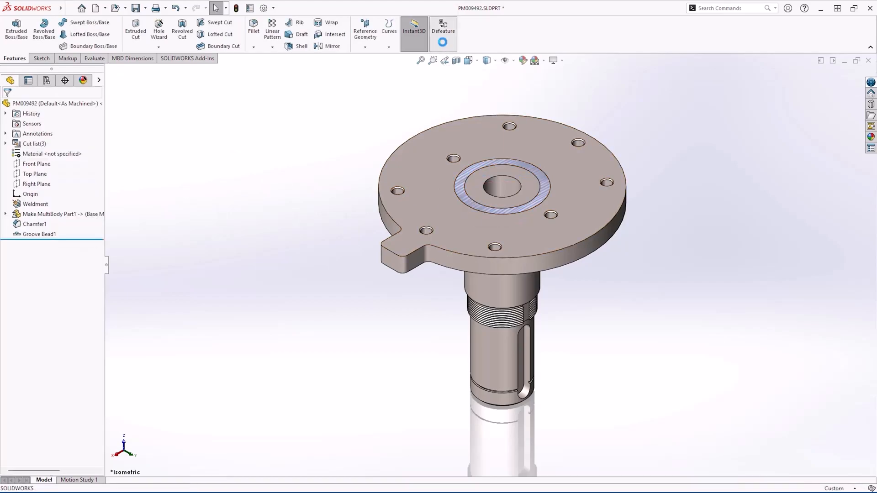
Step: Start Defeature Silhouette, save the part and group both solid bodies together
click(442, 31)
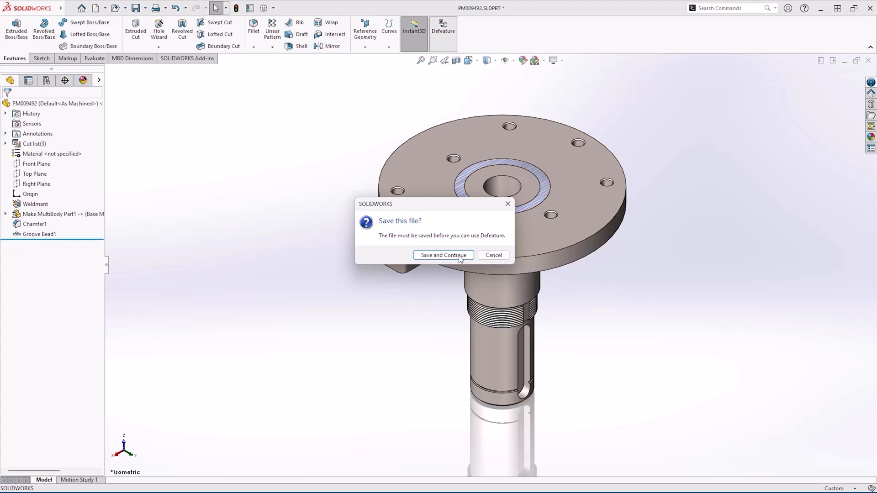
click(442, 255)
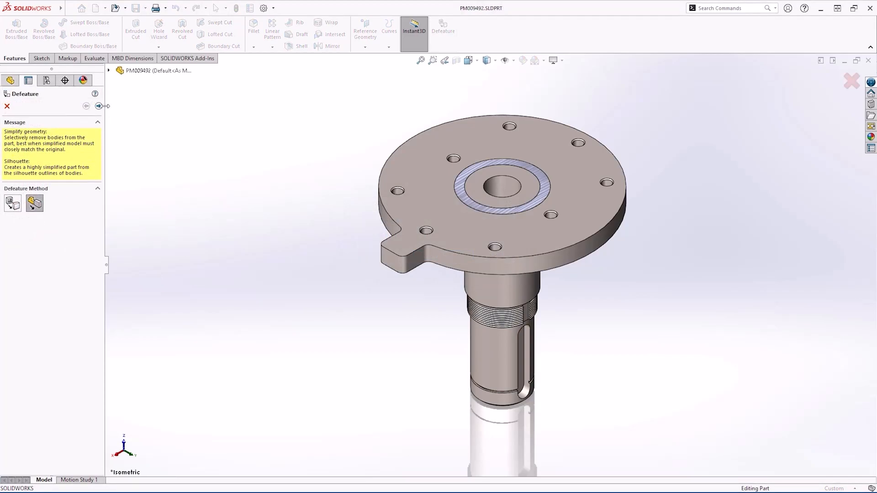
click(99, 106)
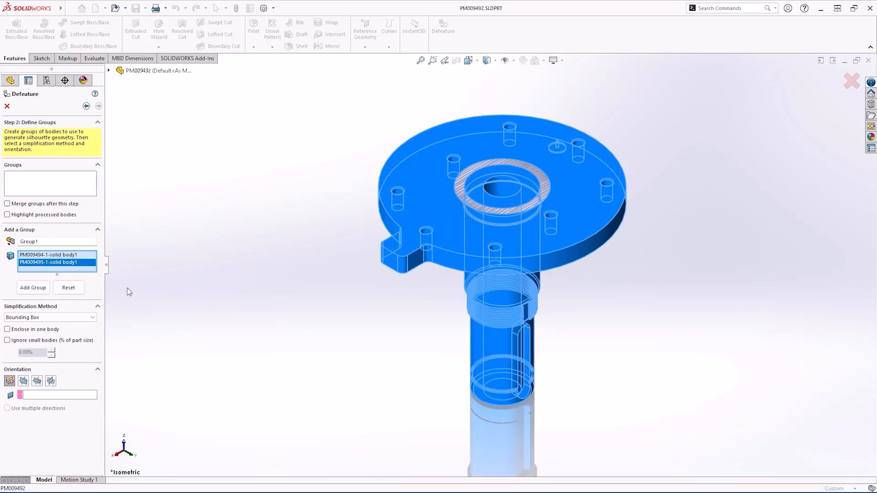
click(33, 288)
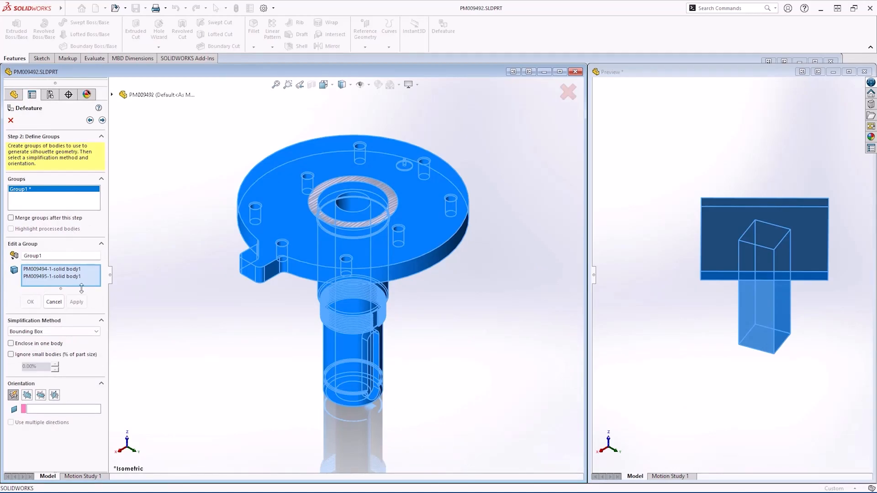
Step: Preview cylinder and polygon outlines, then settle on Tight Fit Outline keeping the internal hole loops
click(53, 331)
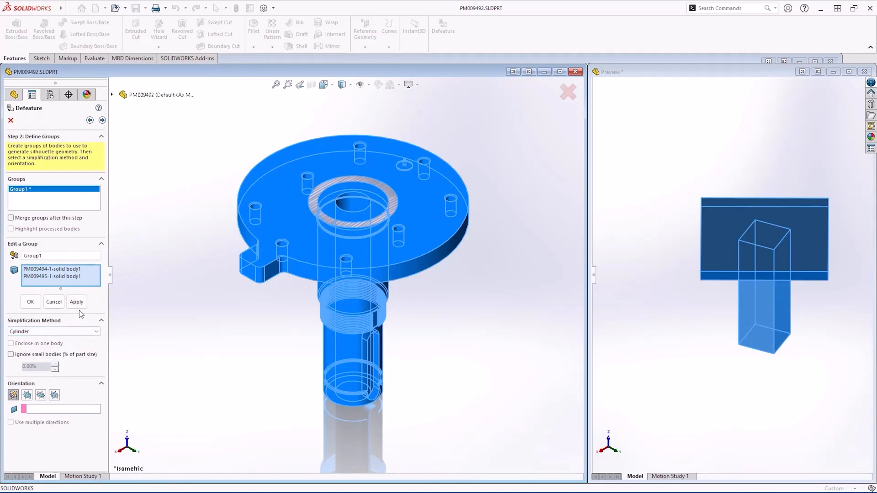
click(76, 301)
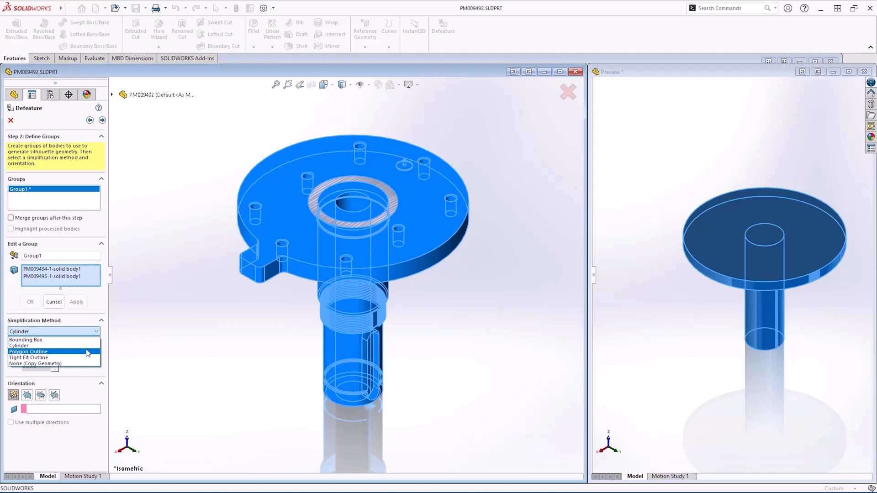
click(76, 301)
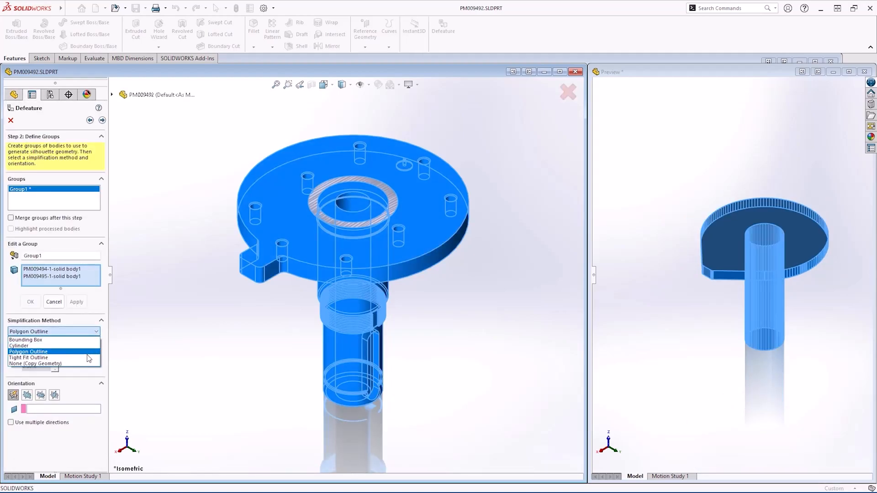
click(28, 358)
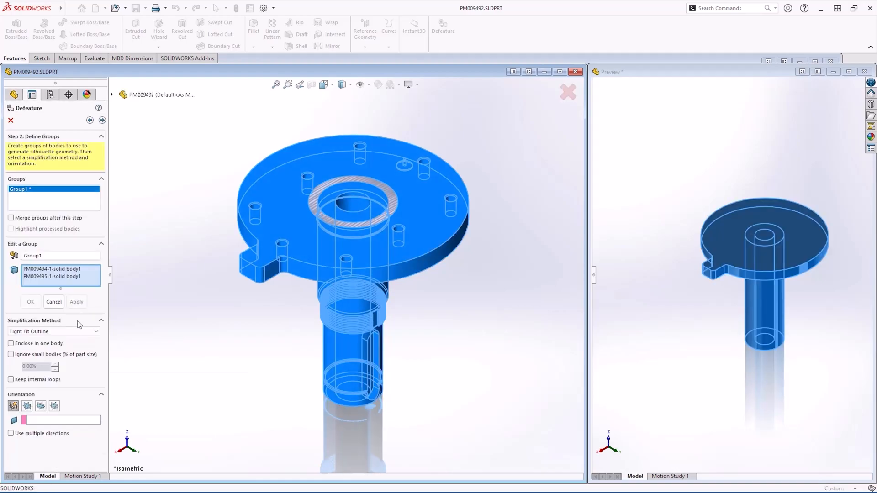
click(11, 379)
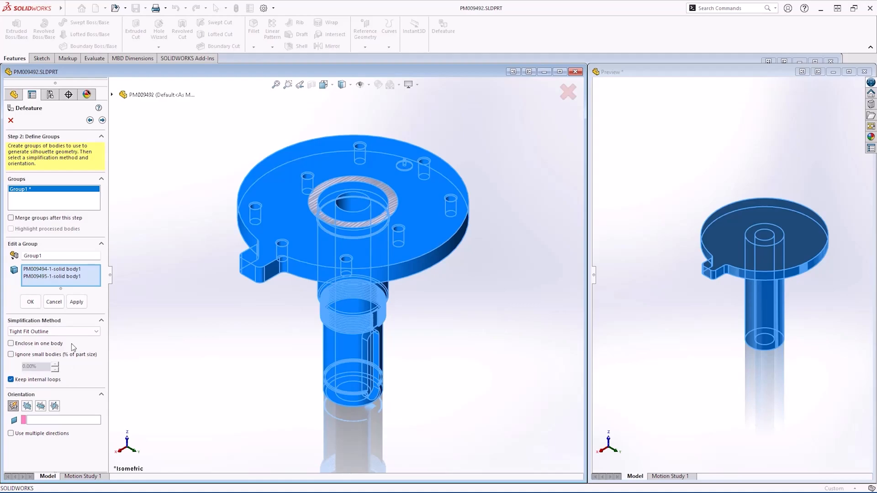
click(75, 302)
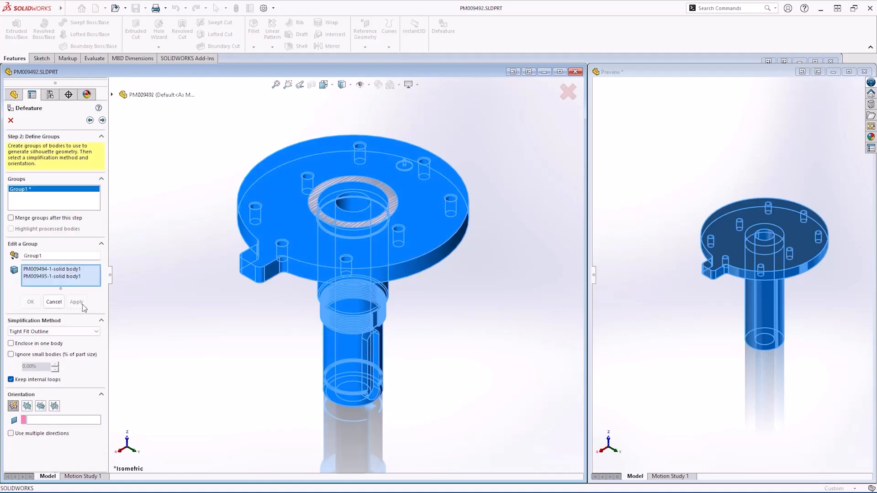
Step: Finish the groups and store the simplified silhouette as a new configuration
click(101, 121)
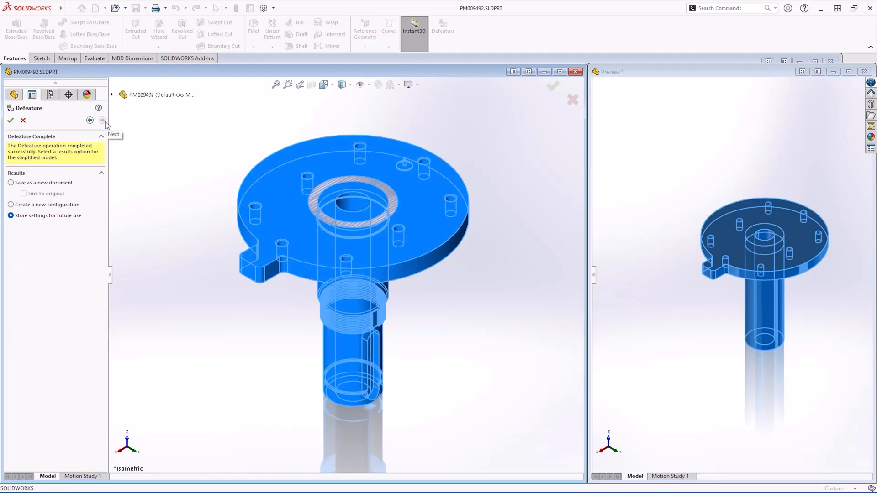
click(11, 182)
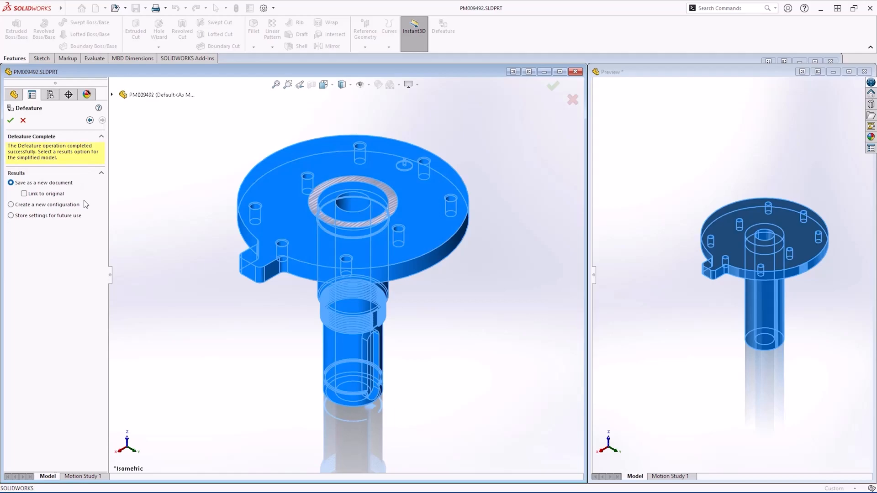
click(11, 204)
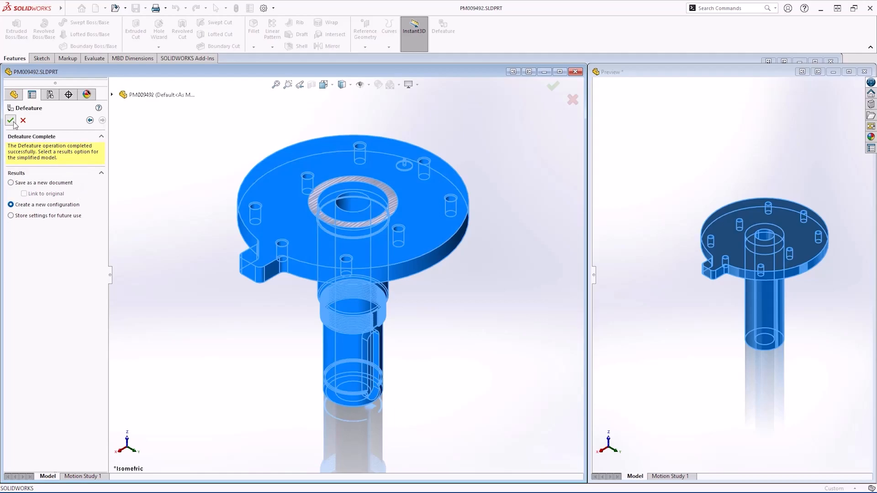
click(10, 120)
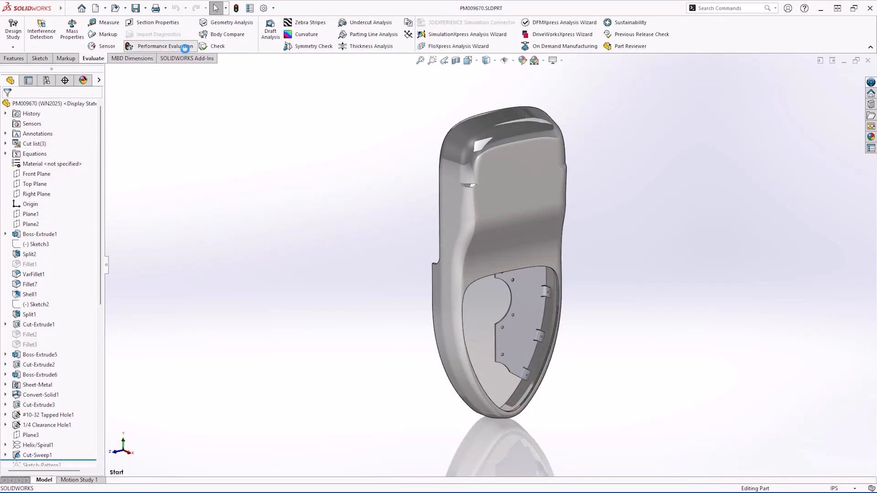
Step: Run Performance Evaluation on the shell part to list each feature's rebuild time
click(164, 46)
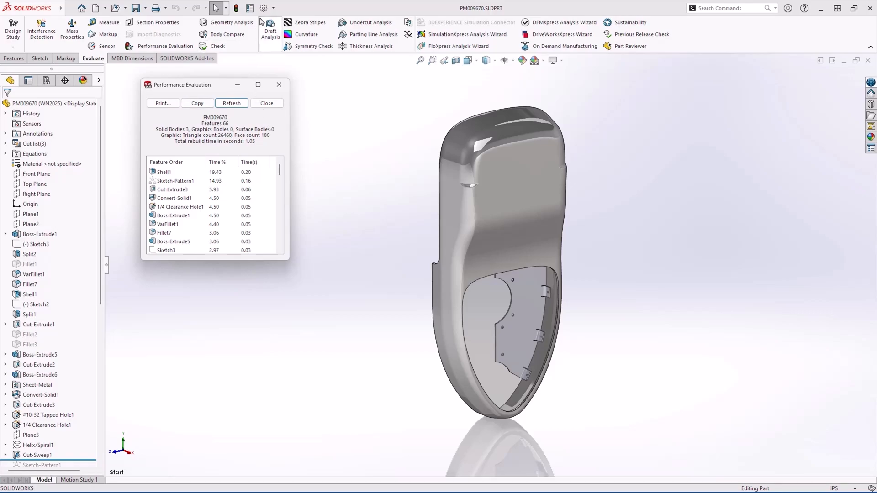
Step: Lower the document's shaded HLR/HLV image quality near Low and refresh the report, dropping triangles from 26460 to 9588
click(249, 8)
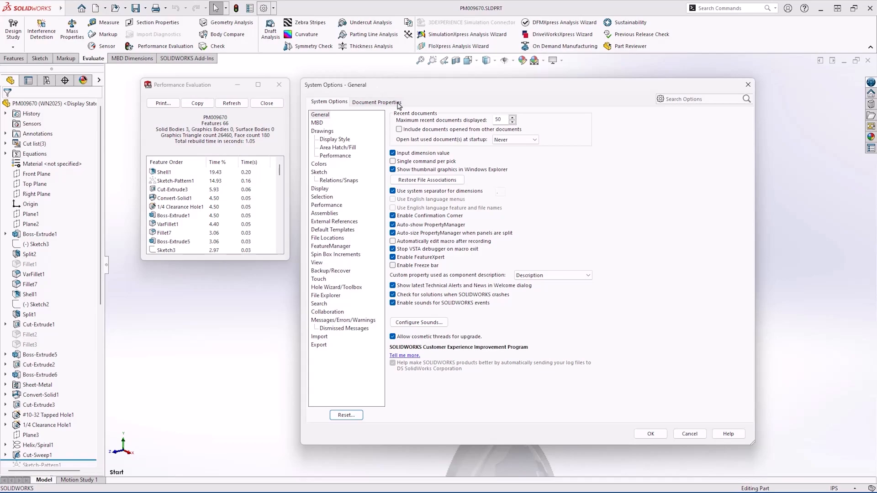
click(376, 102)
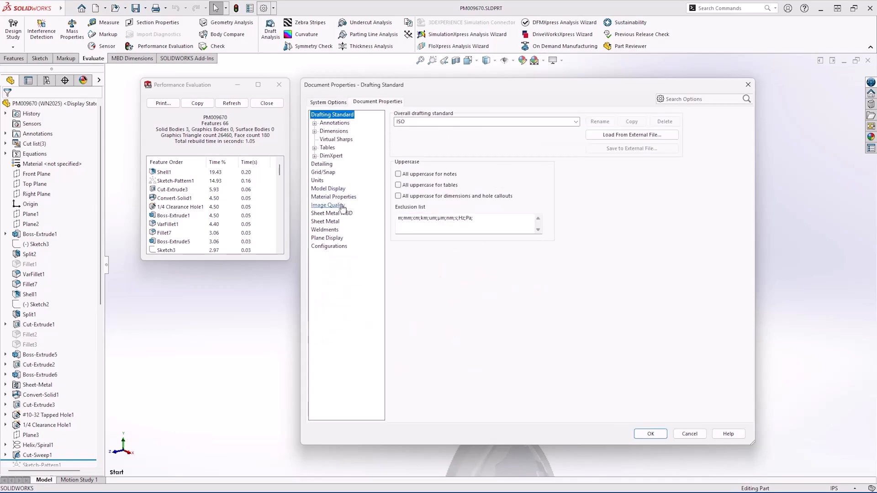
click(327, 205)
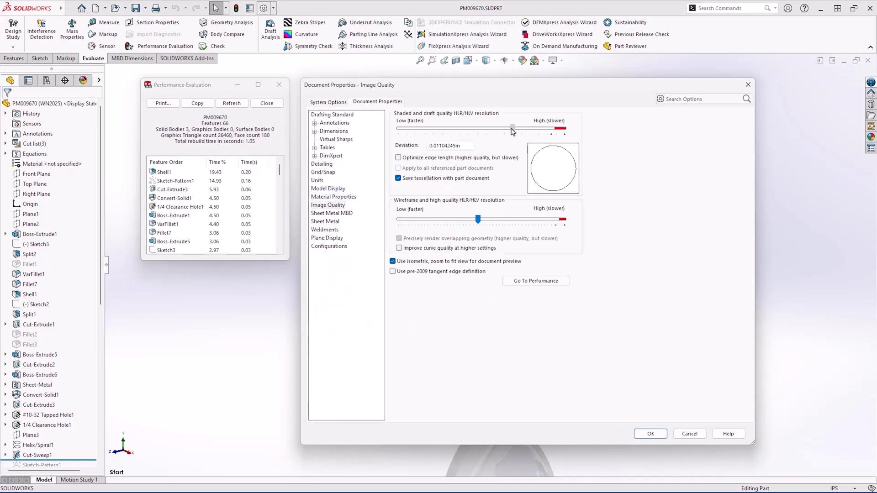
drag(512, 129, 398, 129)
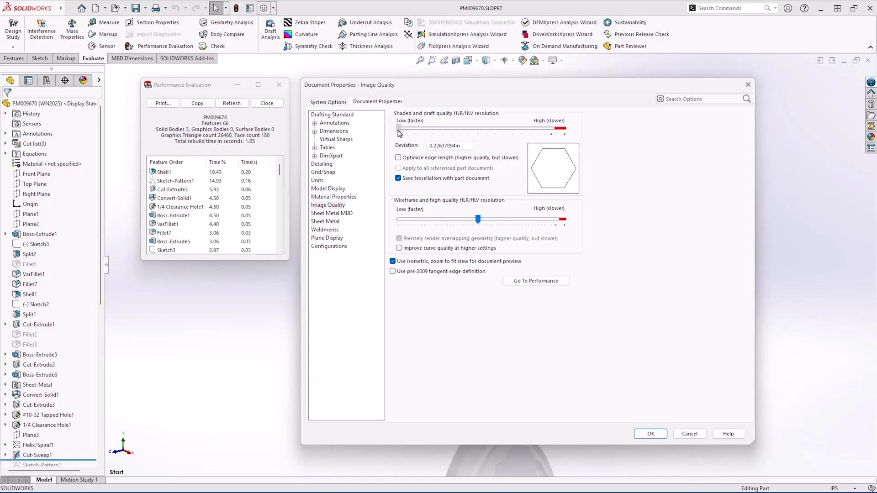
drag(398, 129, 429, 128)
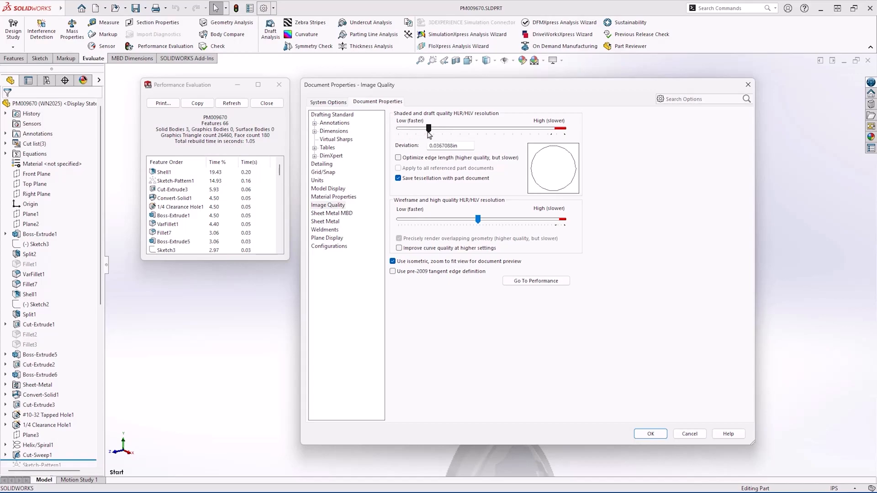
click(649, 433)
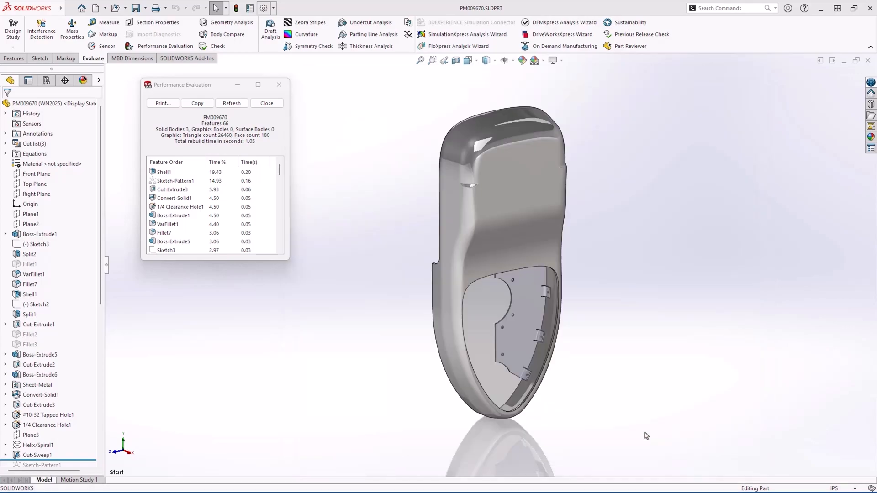
click(231, 103)
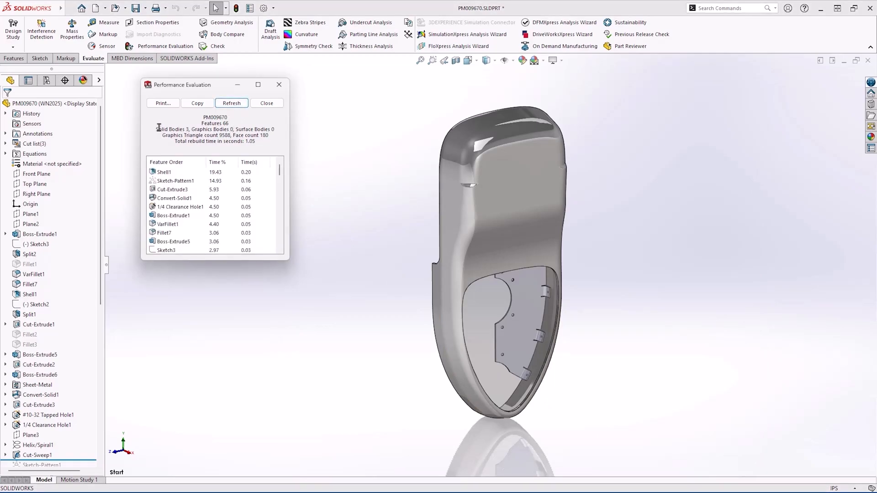
Step: Show curvature colouring, review VarFillet1's radius callouts, then return to shaded view at 0.06 s rebuild time
click(307, 34)
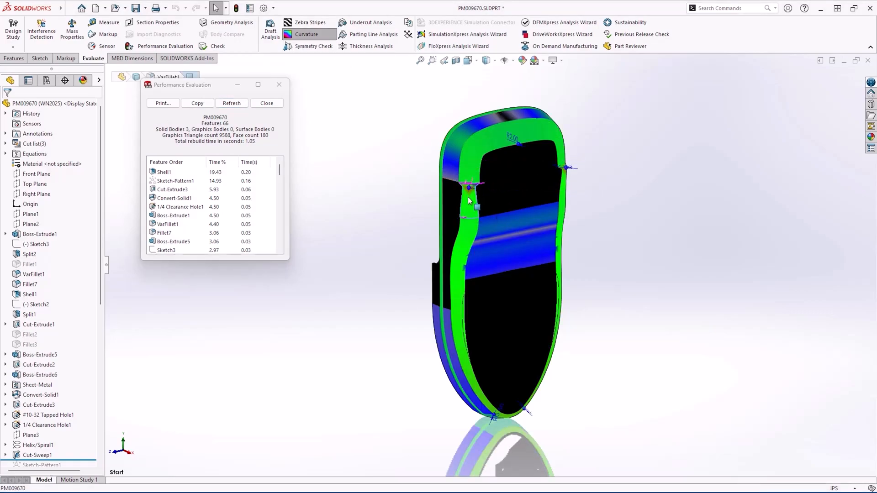
click(34, 275)
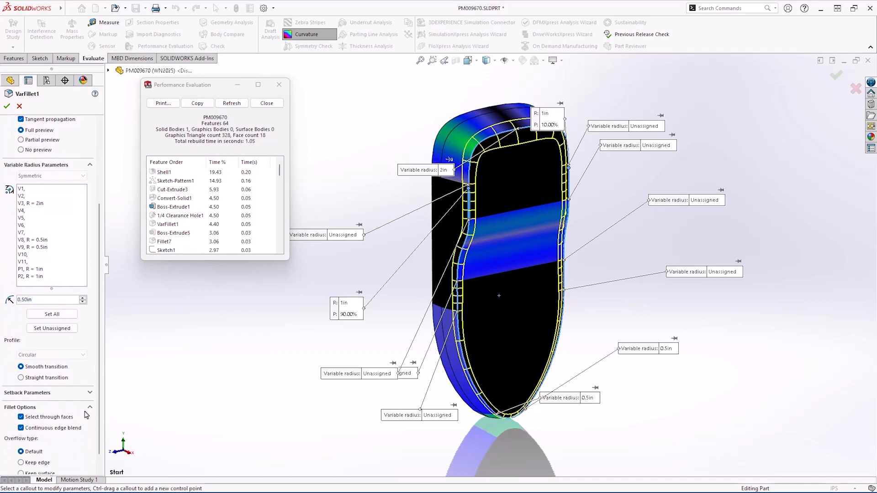
mouse_move(198, 360)
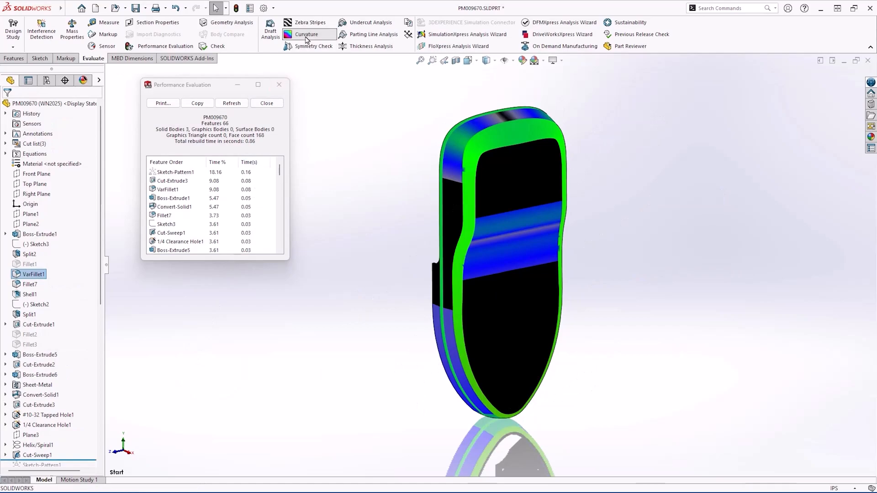
click(231, 103)
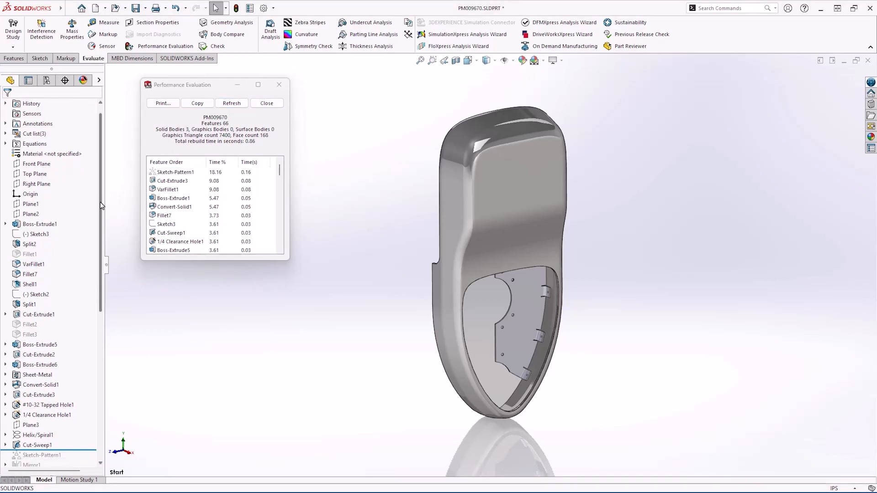
Step: Preview Cut-Sweep1, then delete the rolled-back Sketch-Pattern1 feature and confirm
scroll(down, 3)
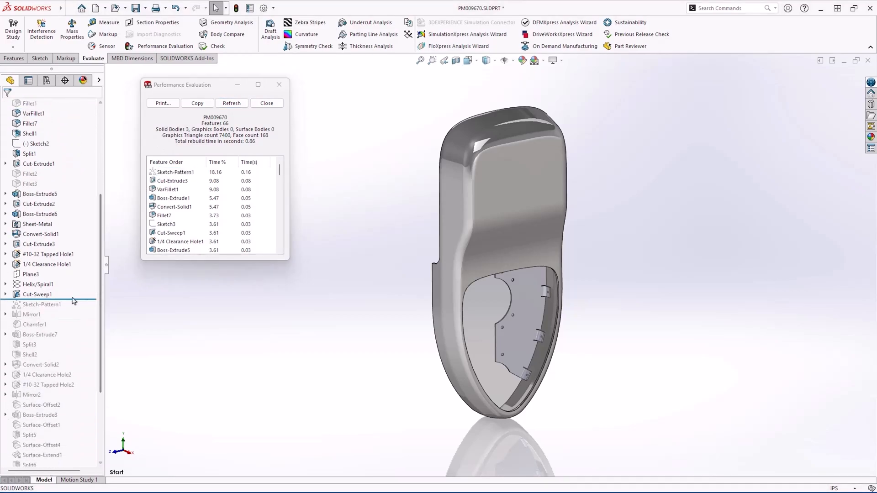
click(38, 294)
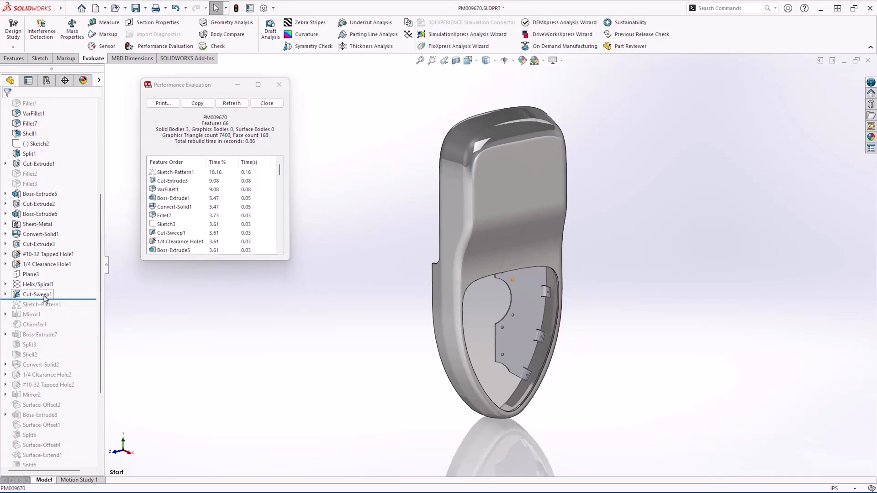
click(37, 295)
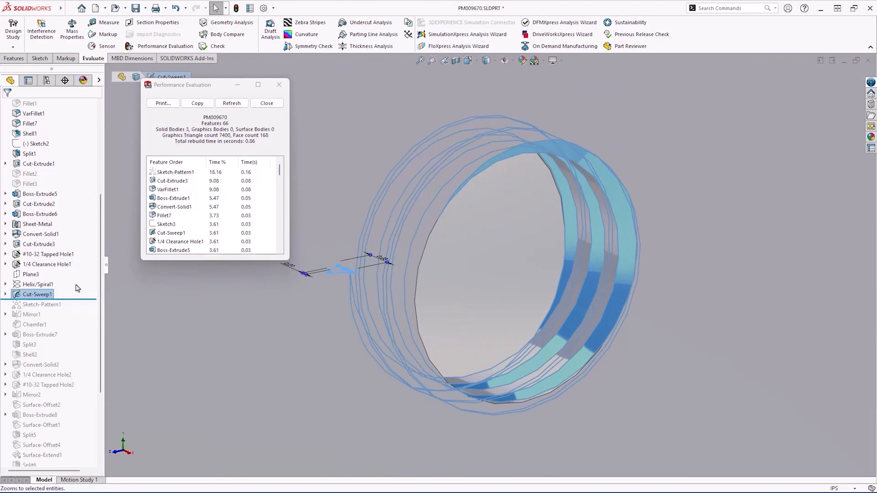
mouse_move(71, 295)
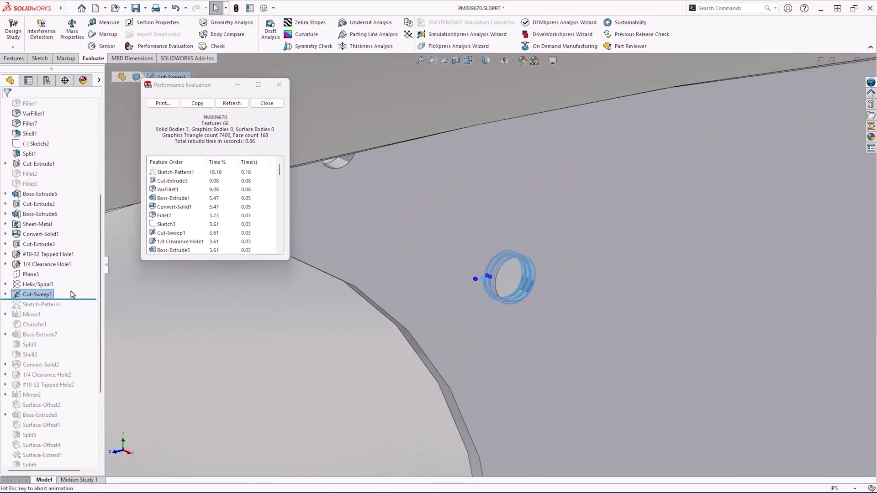
right_click(41, 304)
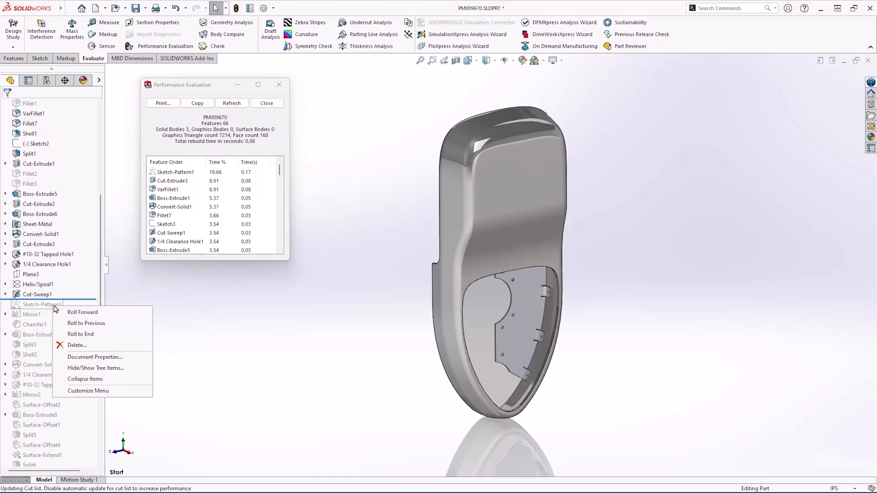
click(77, 345)
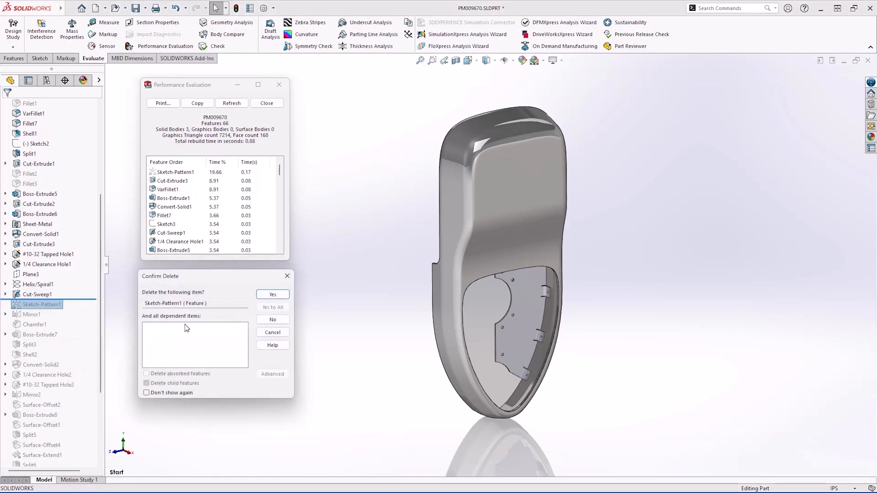
click(273, 295)
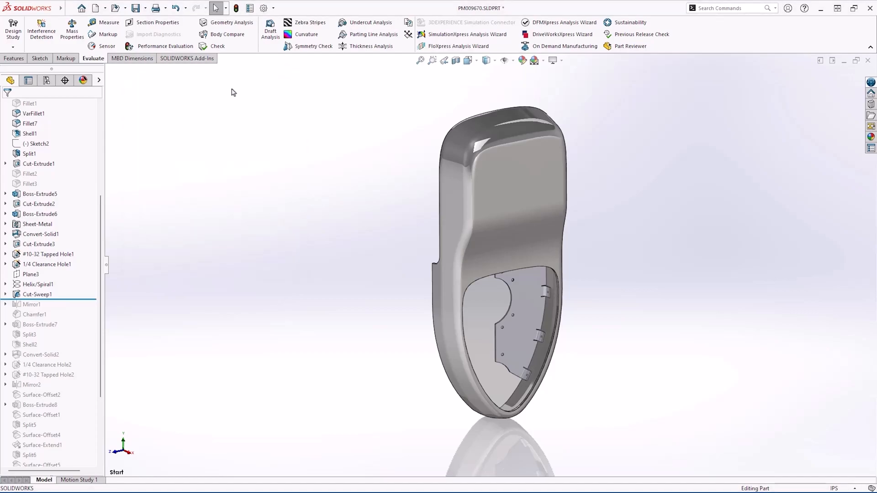
Step: Measure the body's total face area of 445.49 in² and its area projected onto Plane2, copying the value
click(109, 22)
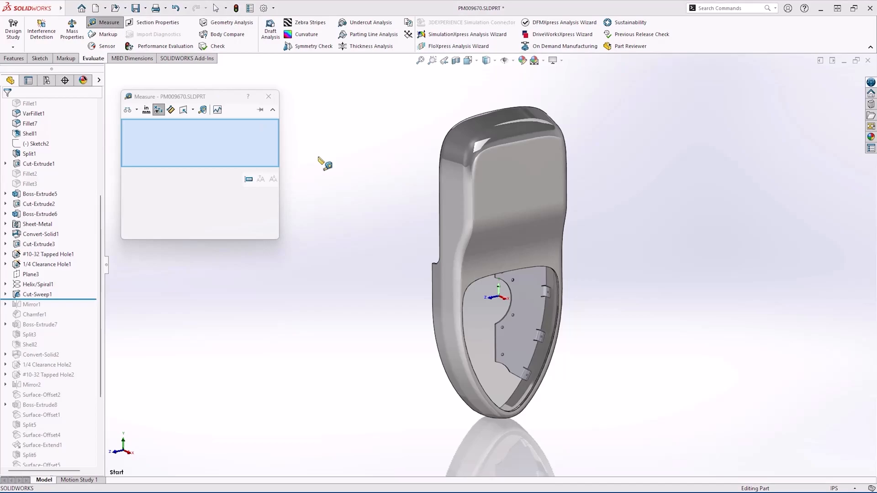
right_click(470, 198)
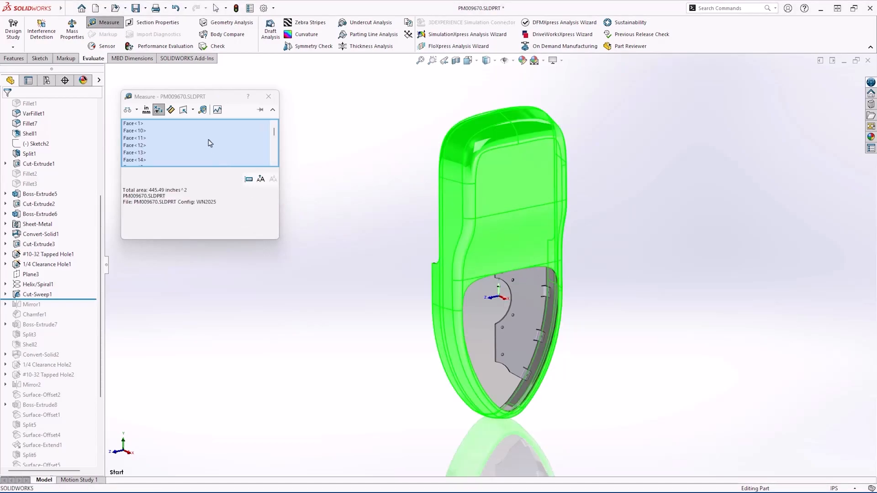
click(184, 110)
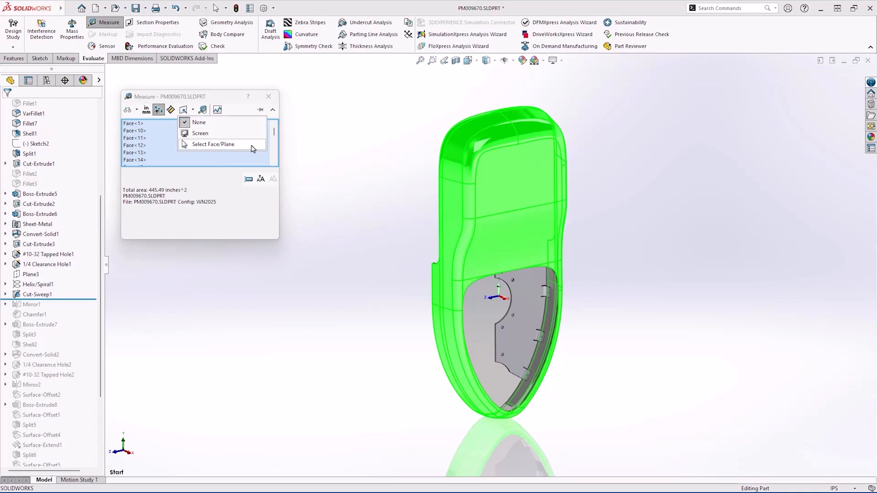
click(213, 143)
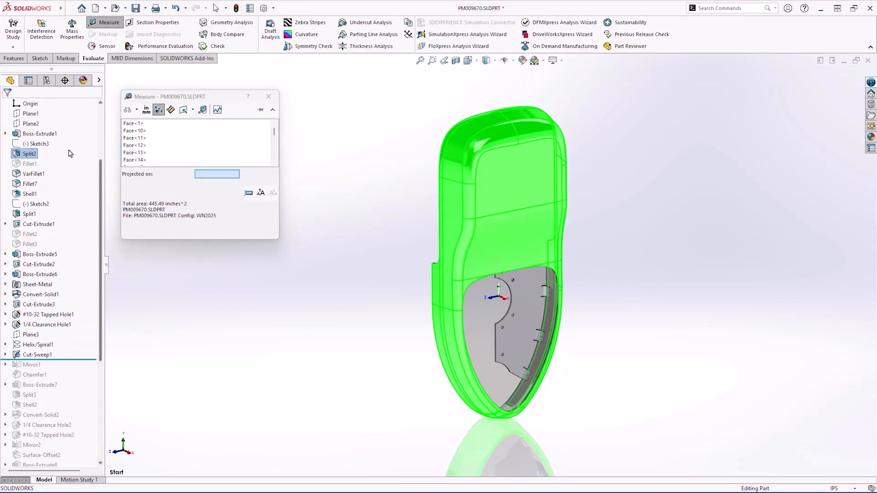
click(31, 124)
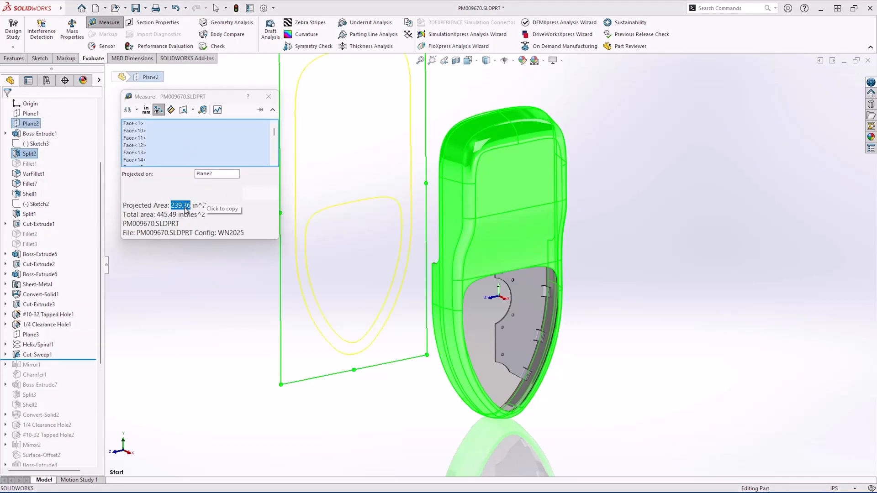
click(269, 96)
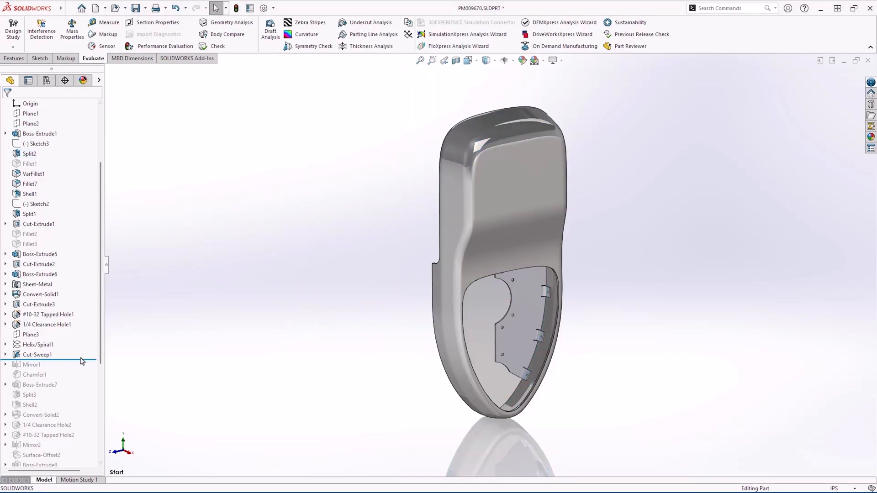
Step: Roll the feature history forward to the end, dismiss the Sketch24 warning and edit Sketch24
click(38, 354)
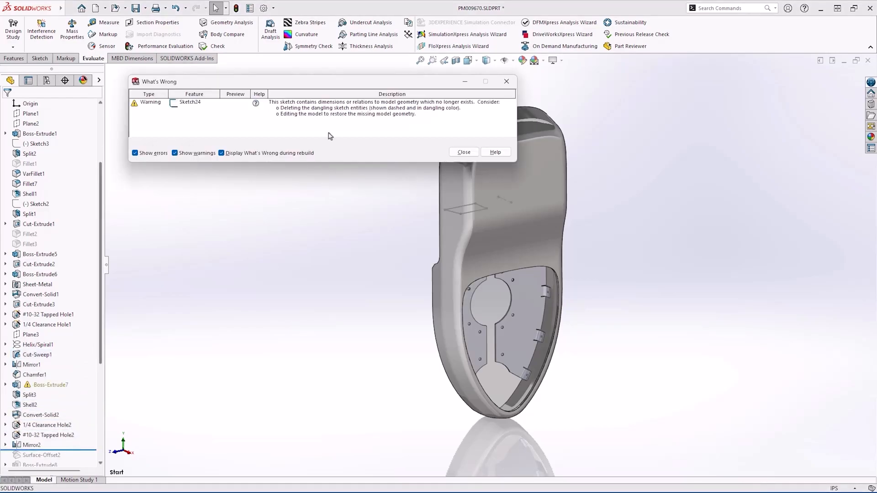
click(464, 151)
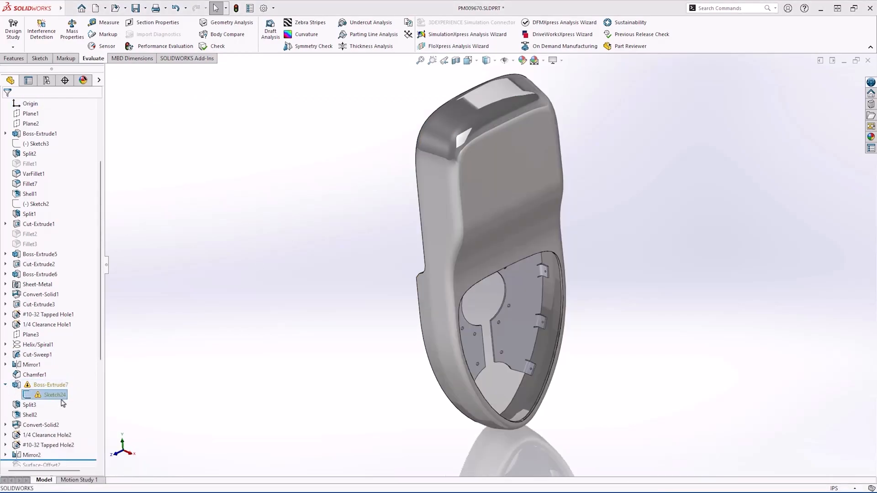
double_click(54, 395)
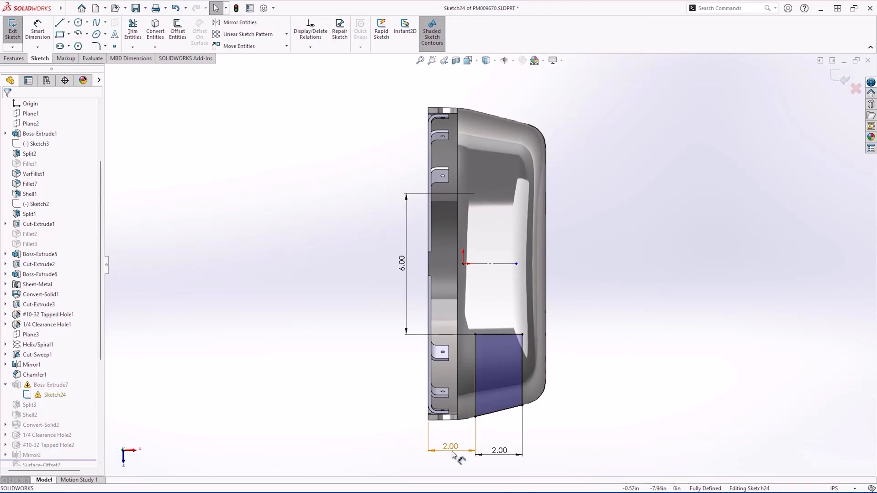
Step: Replace the dangling Distance10 relation's missing reference with a picked edge via Display/Delete Relations
click(451, 451)
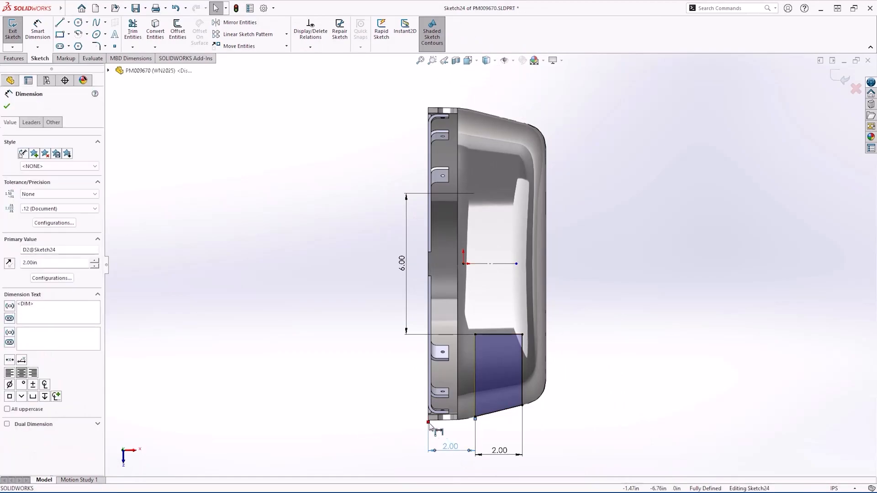
mouse_move(330, 360)
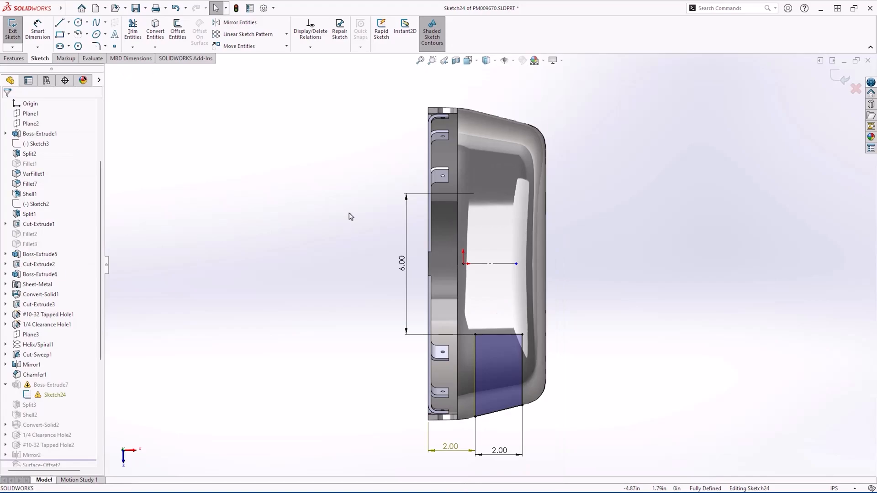
click(310, 34)
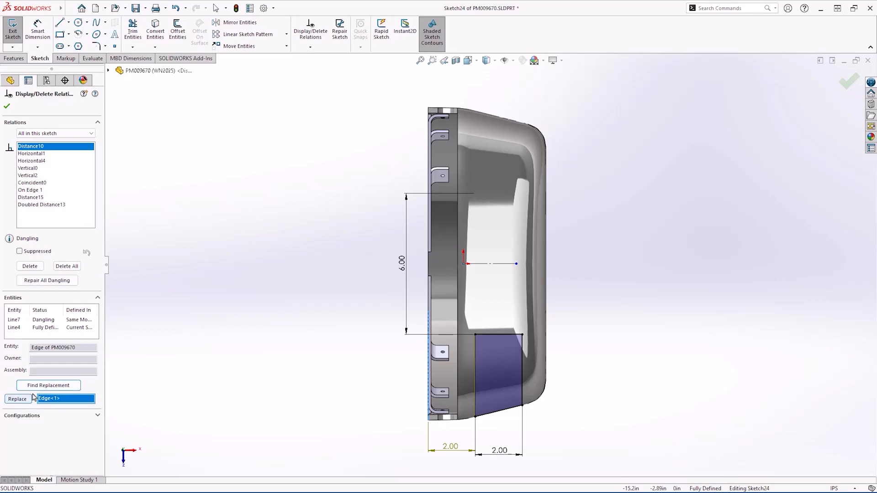
click(17, 399)
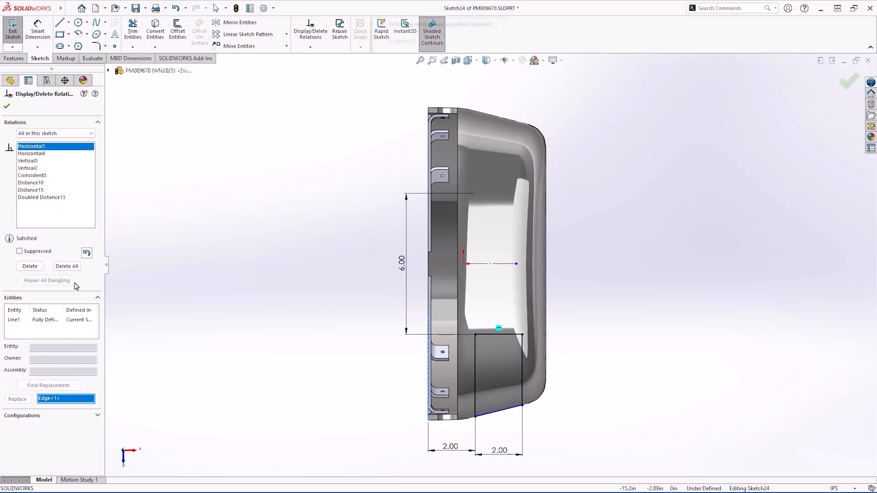